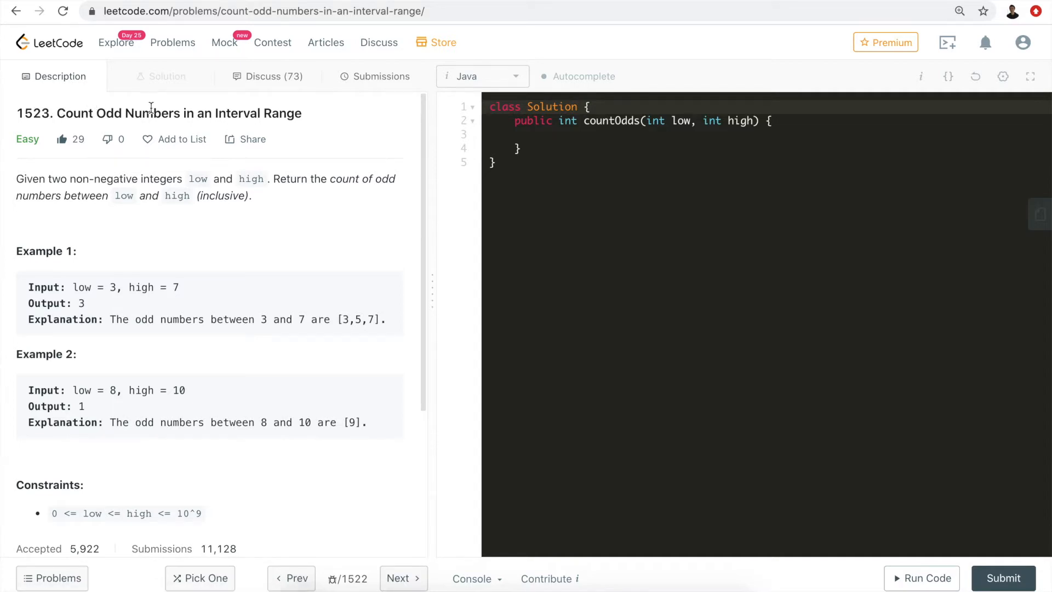
{"action": "mouse_move", "coordinate": [213, 148]}
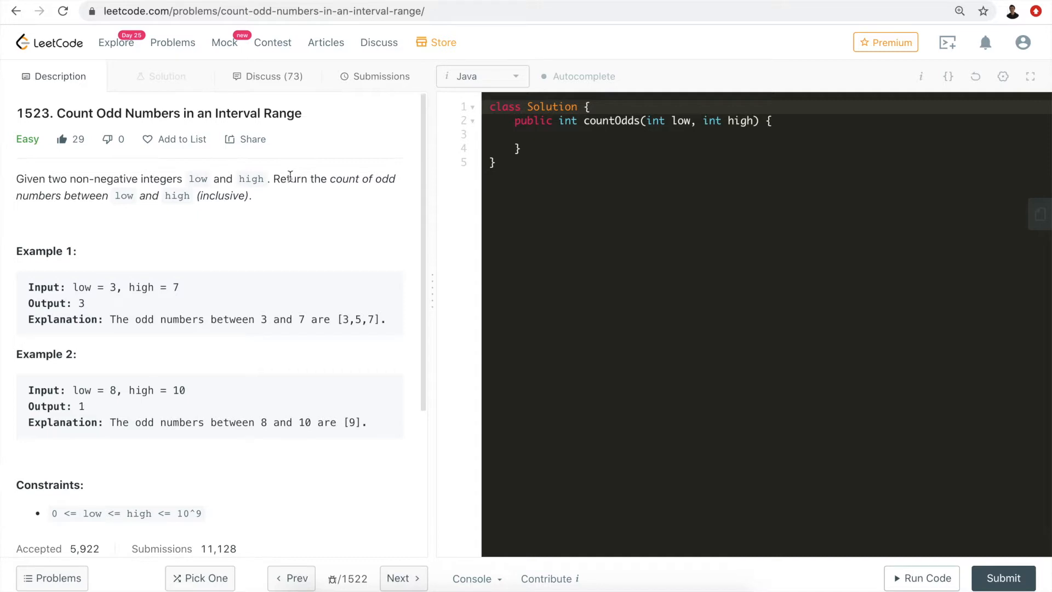
{"action": "mouse_move", "coordinate": [193, 200]}
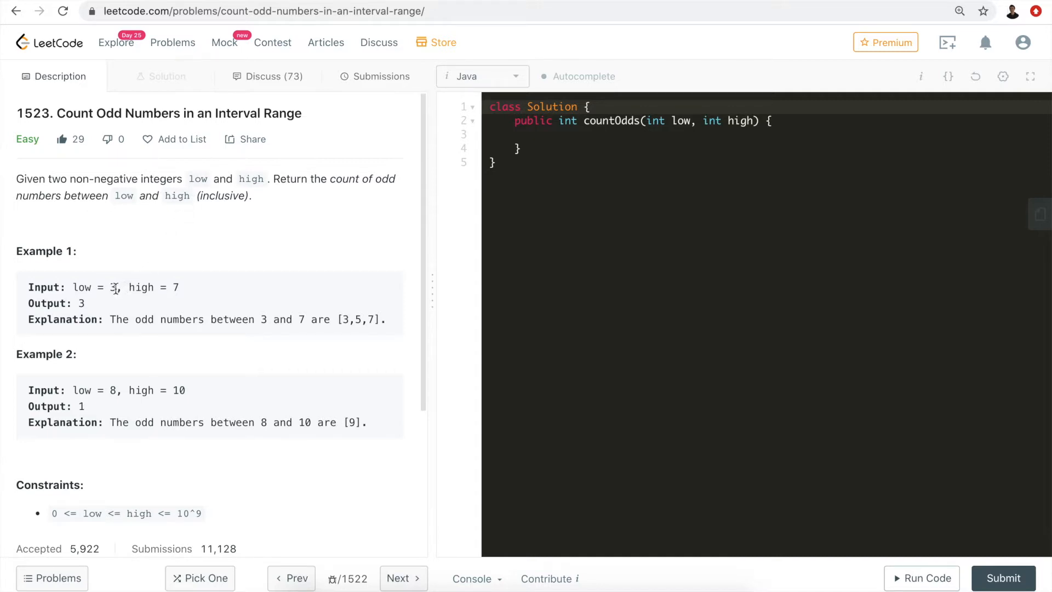
{"action": "mouse_move", "coordinate": [191, 288]}
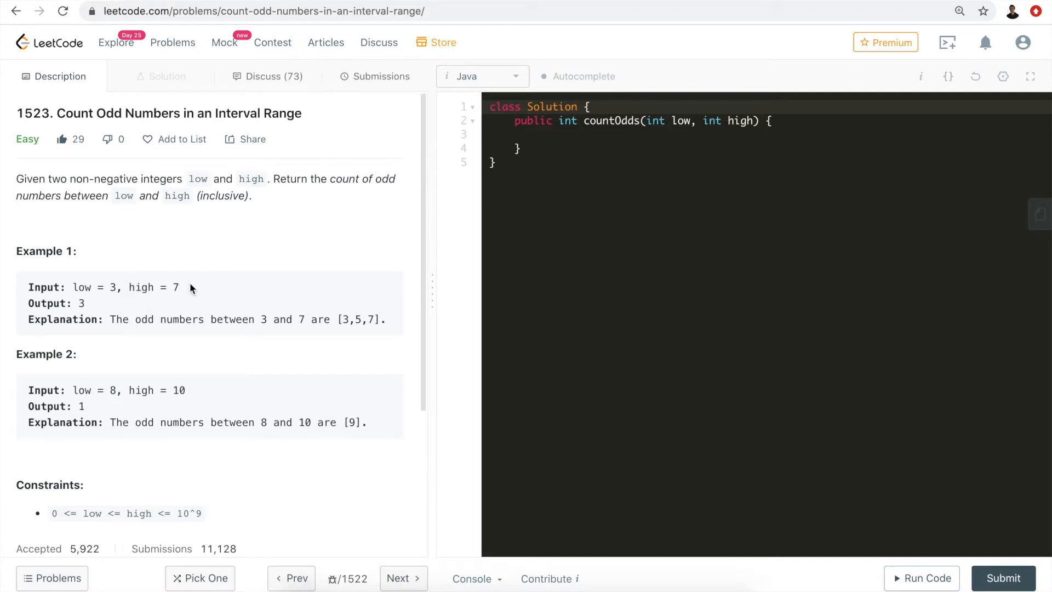
{"action": "mouse_move", "coordinate": [215, 283]}
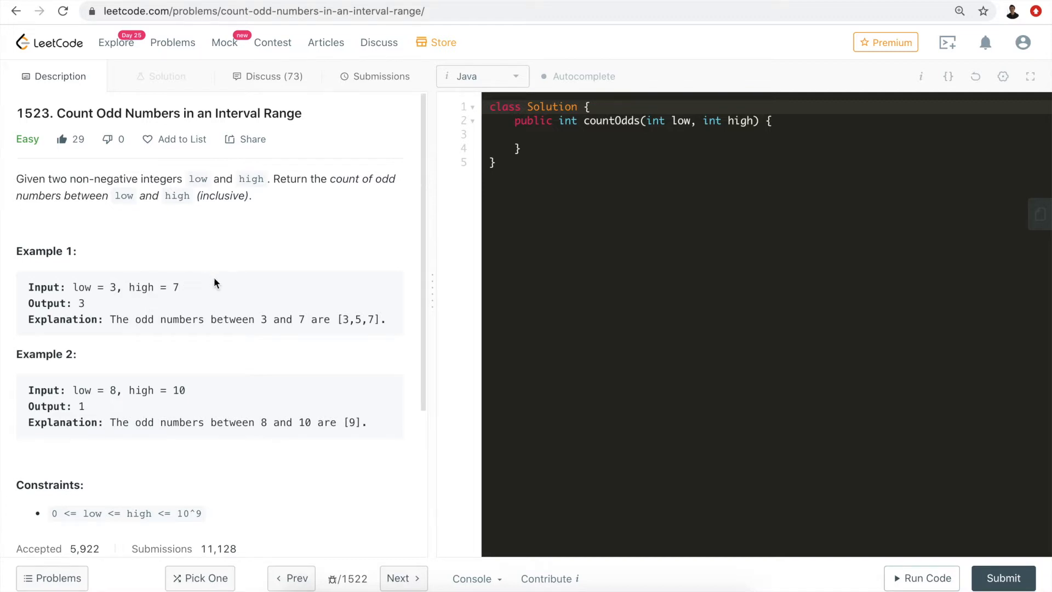
{"action": "mouse_move", "coordinate": [340, 318]}
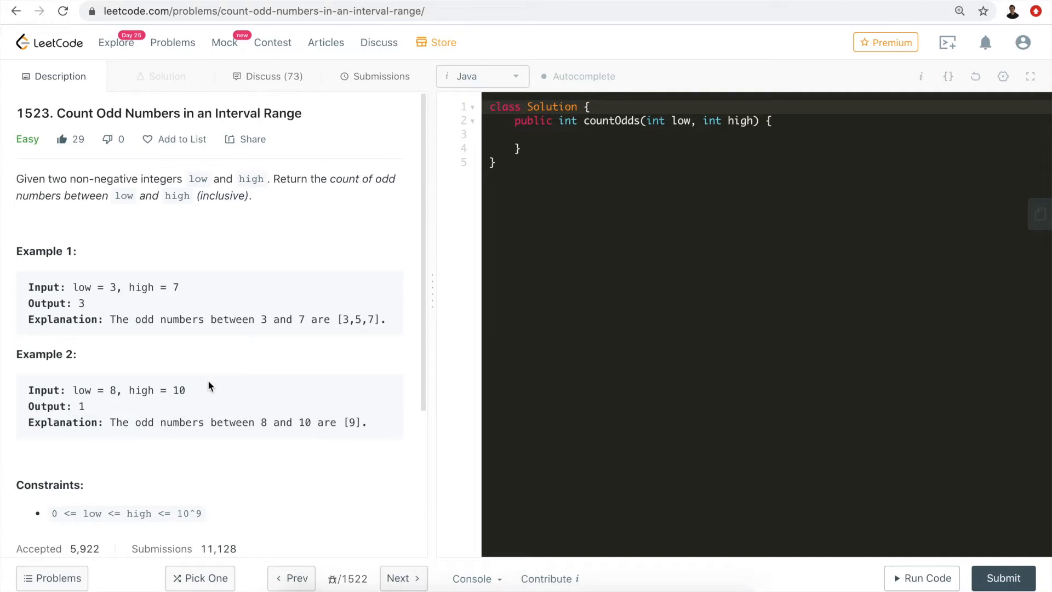
{"action": "mouse_move", "coordinate": [259, 425]}
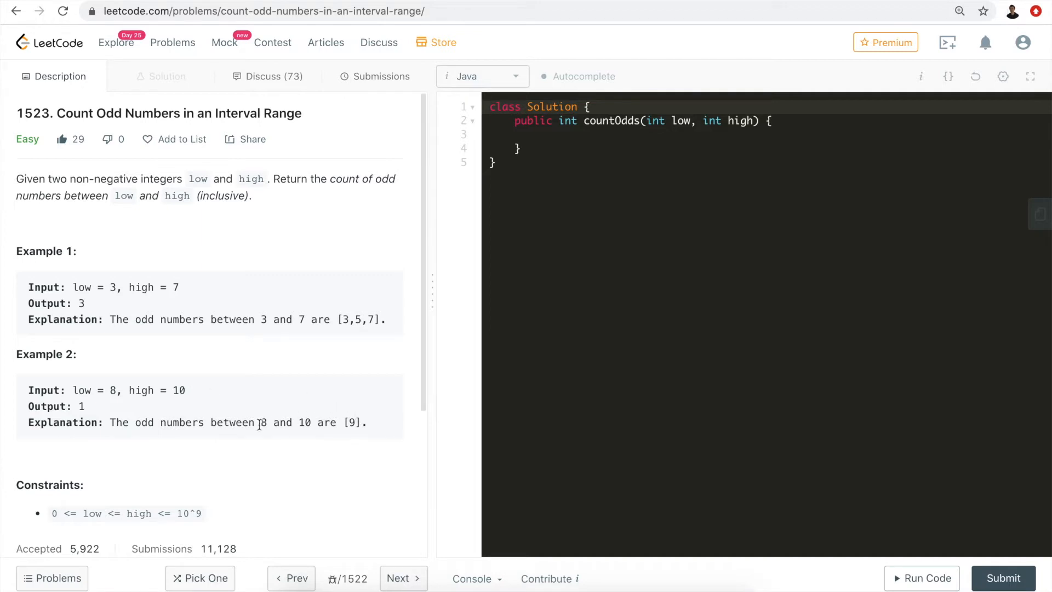
{"action": "mouse_move", "coordinate": [349, 412]}
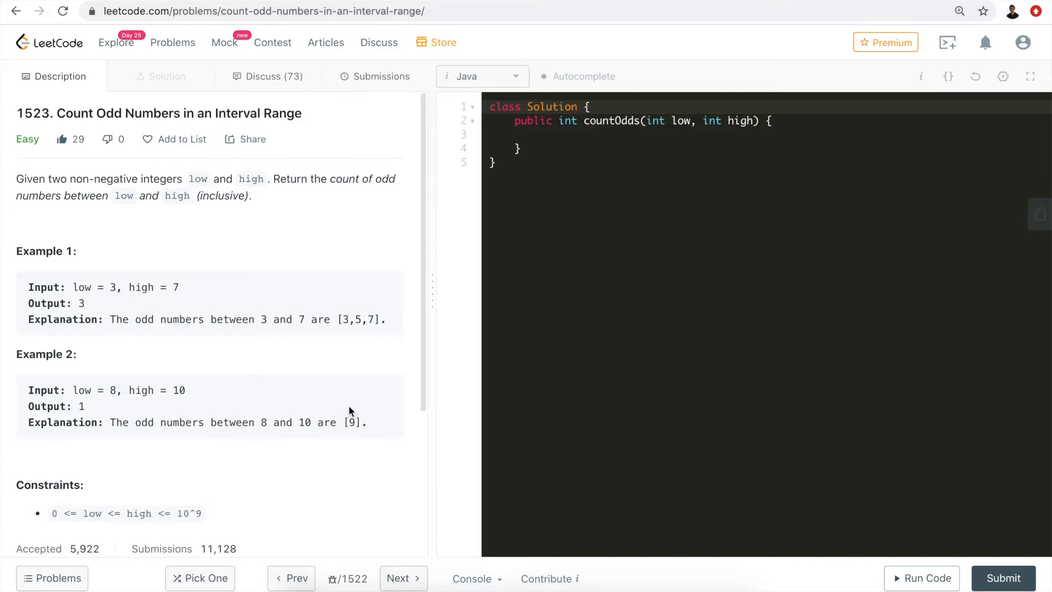
{"action": "mouse_move", "coordinate": [117, 306]}
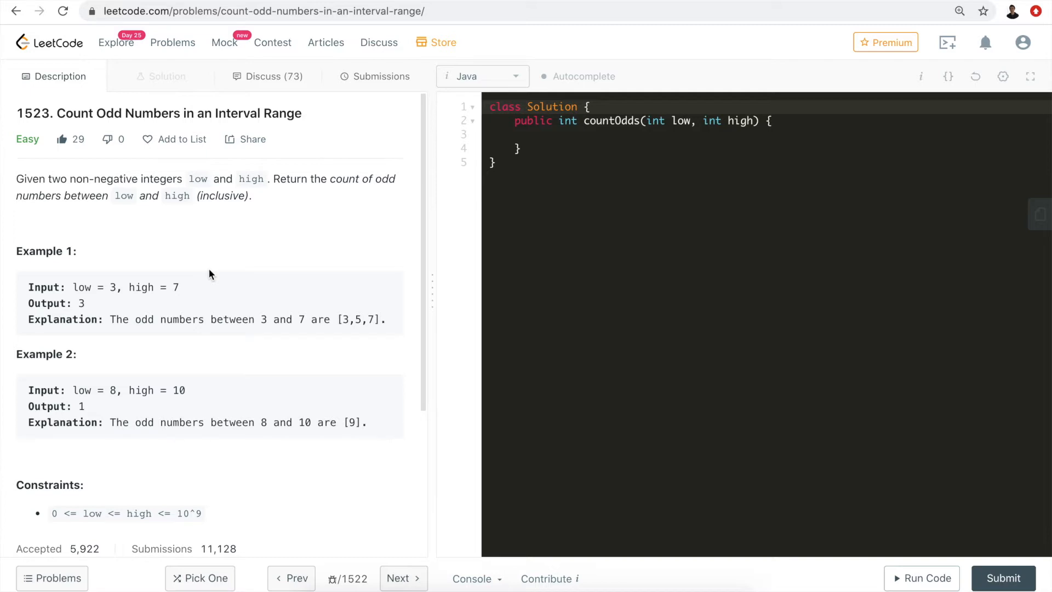
{"action": "mouse_move", "coordinate": [195, 278]}
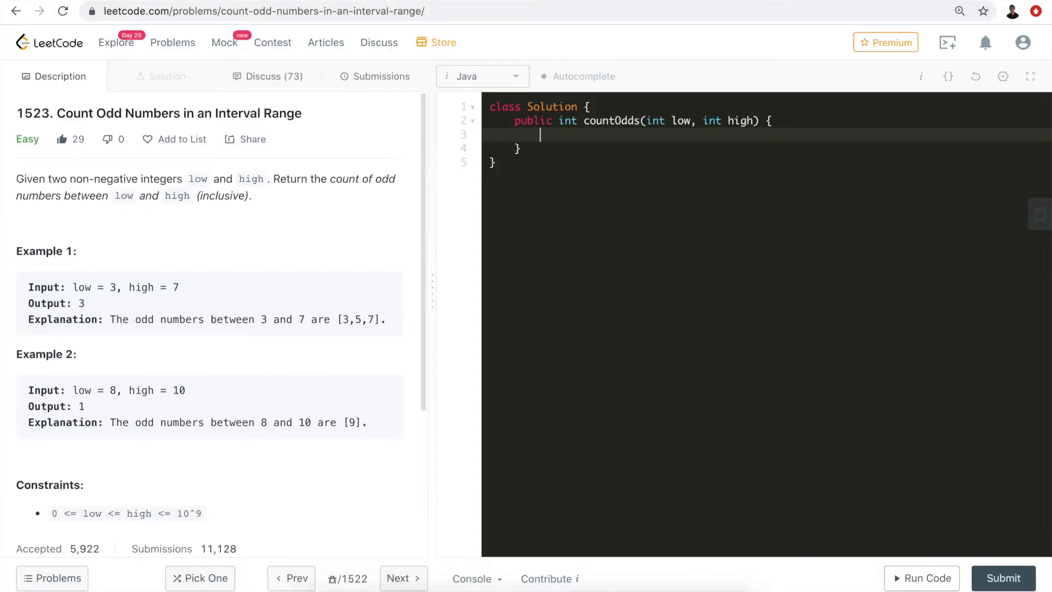
Add an if block for even low and high that returns (high - low) / 2.
{"action": "type", "text": "if"}
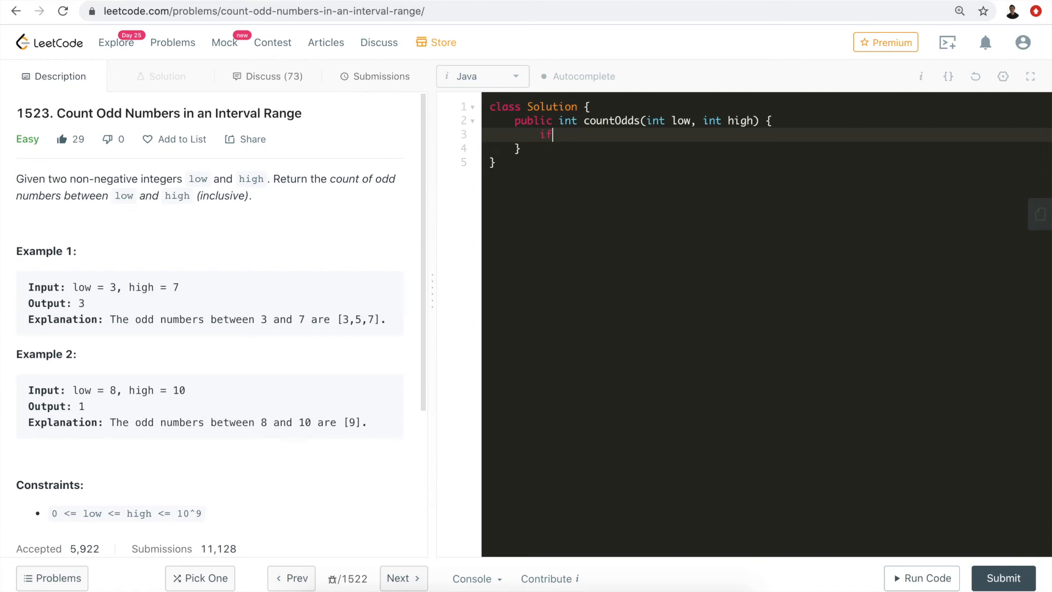
{"action": "type", "text": "(low)"}
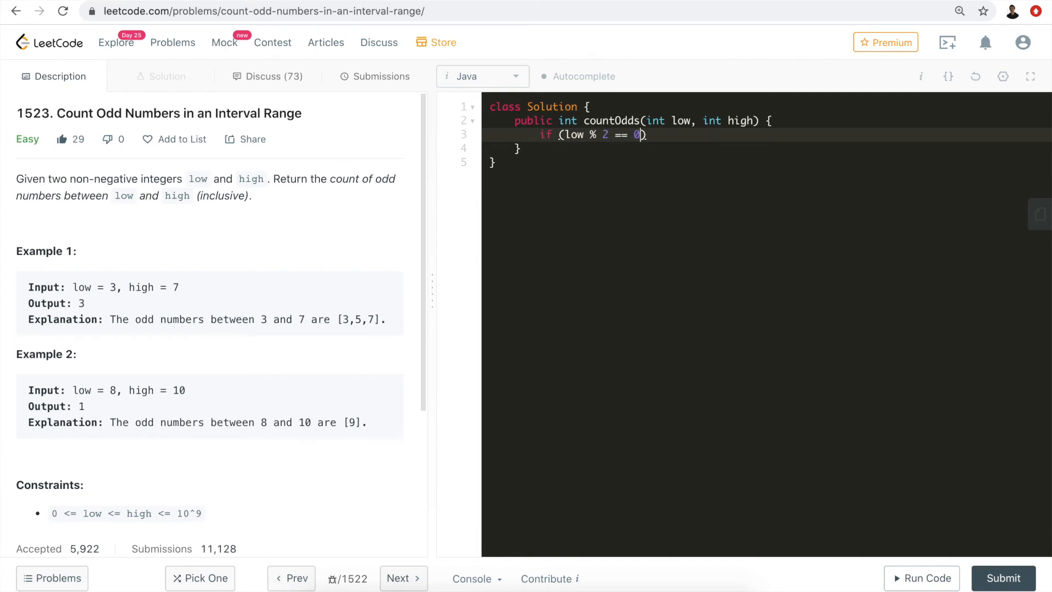
{"action": "type", "text": "&& high"}
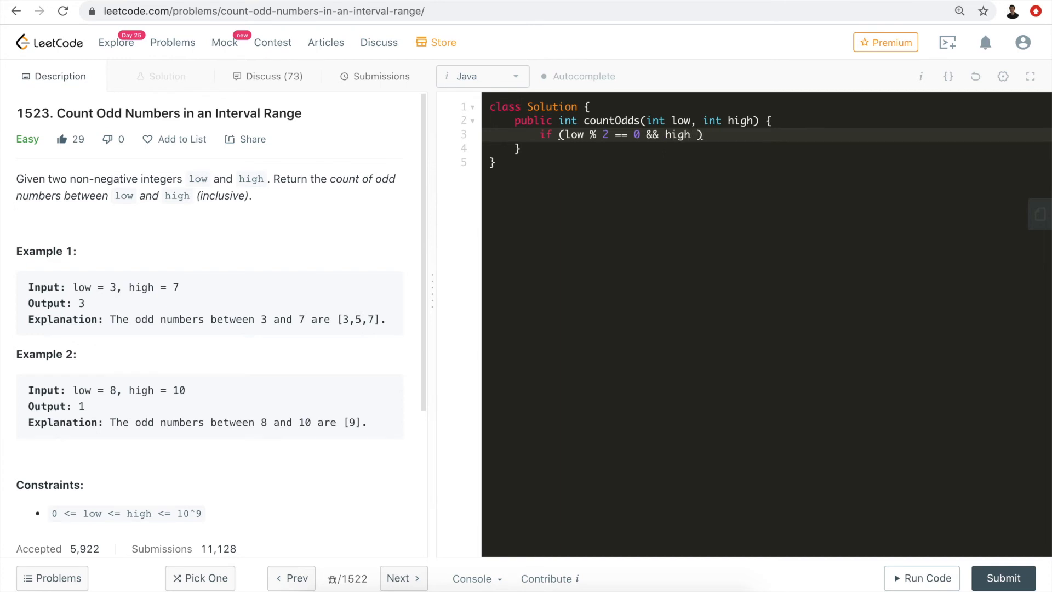
{"action": "type", "text": "% 2 ="}
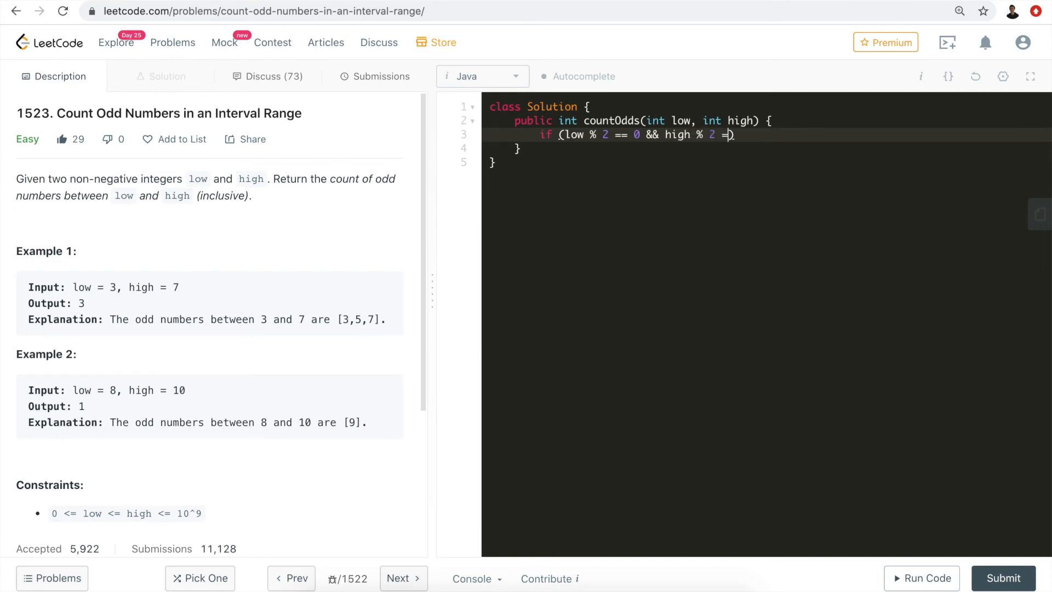
{"action": "type", "text": "= 0) {"}
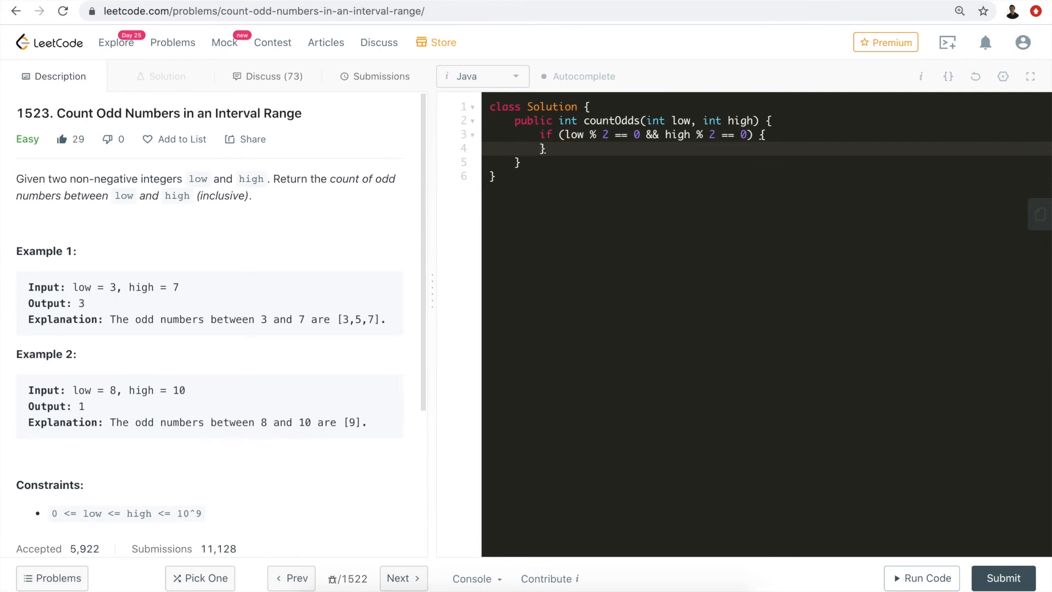
{"action": "key", "text": "enter"}
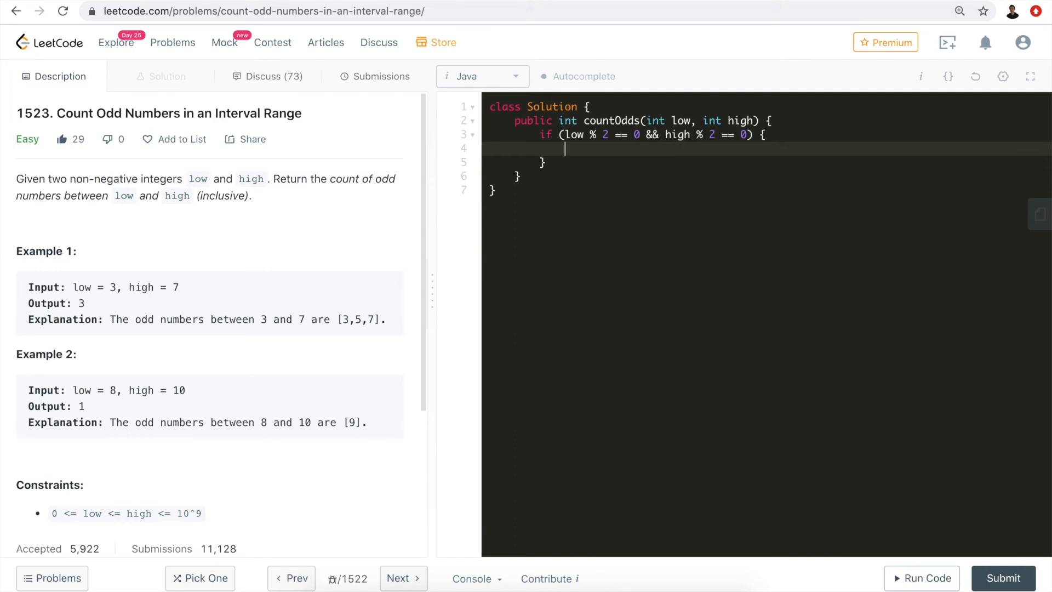
{"action": "type", "text": "return"}
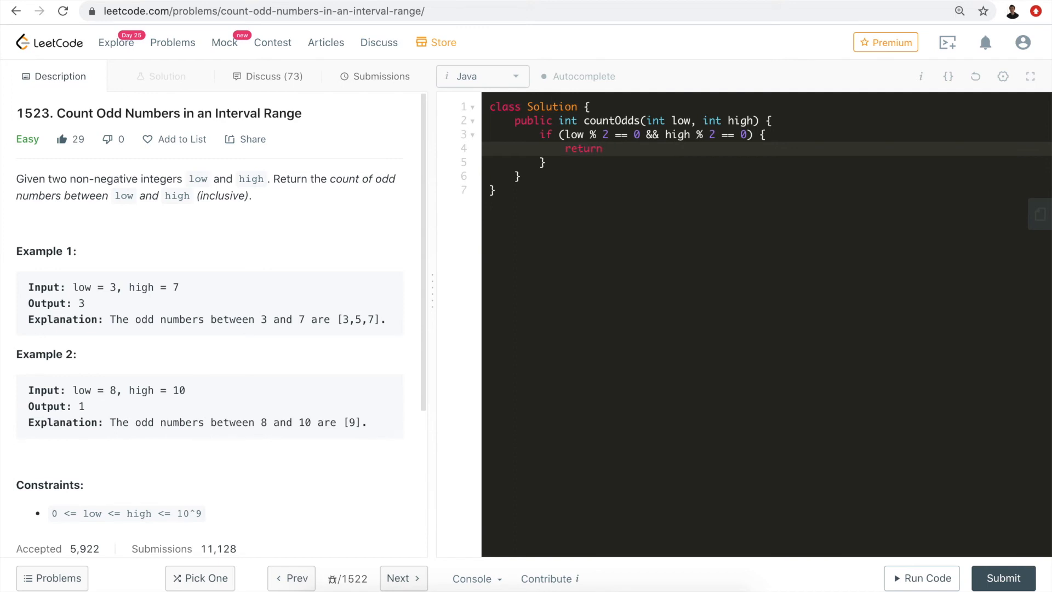
{"action": "type", "text": "(high - )"}
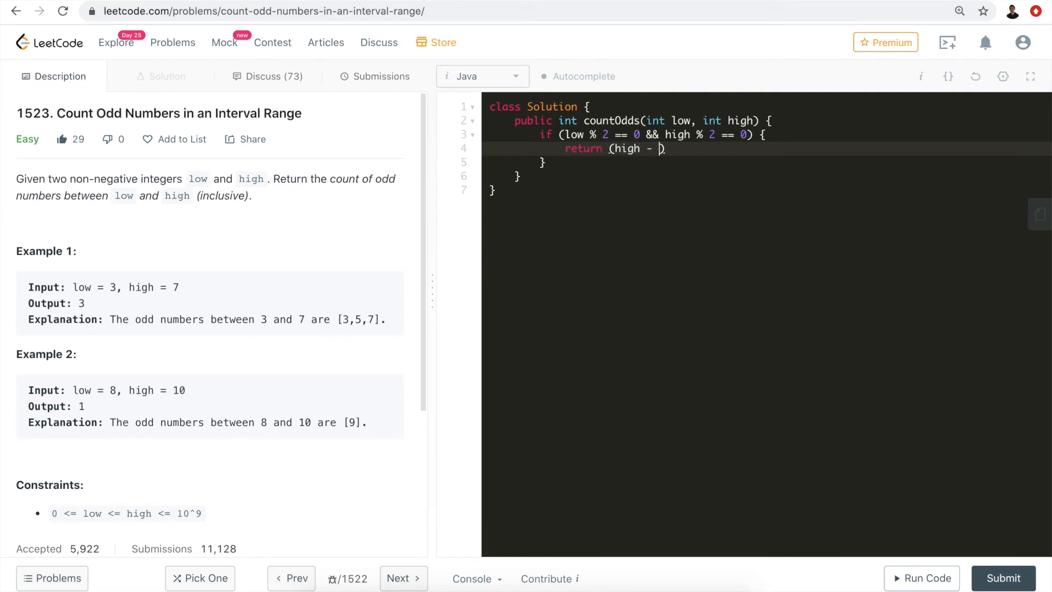
{"action": "type", "text": "low) / 2;"}
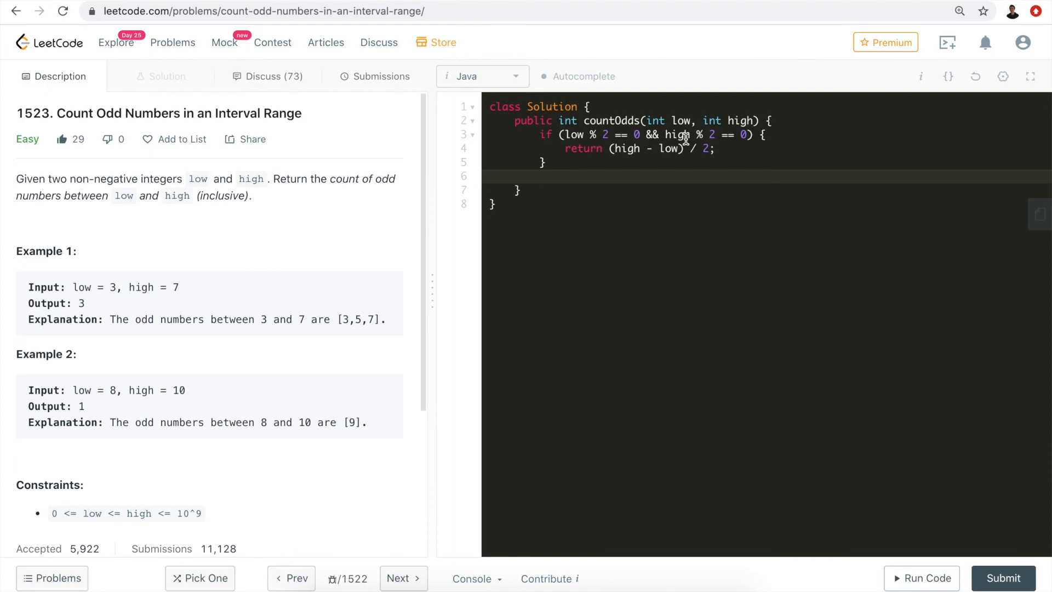
Add the fallback return (high - low) / 2 + 1 after the if block.
{"action": "type", "text": "return (high - )"}
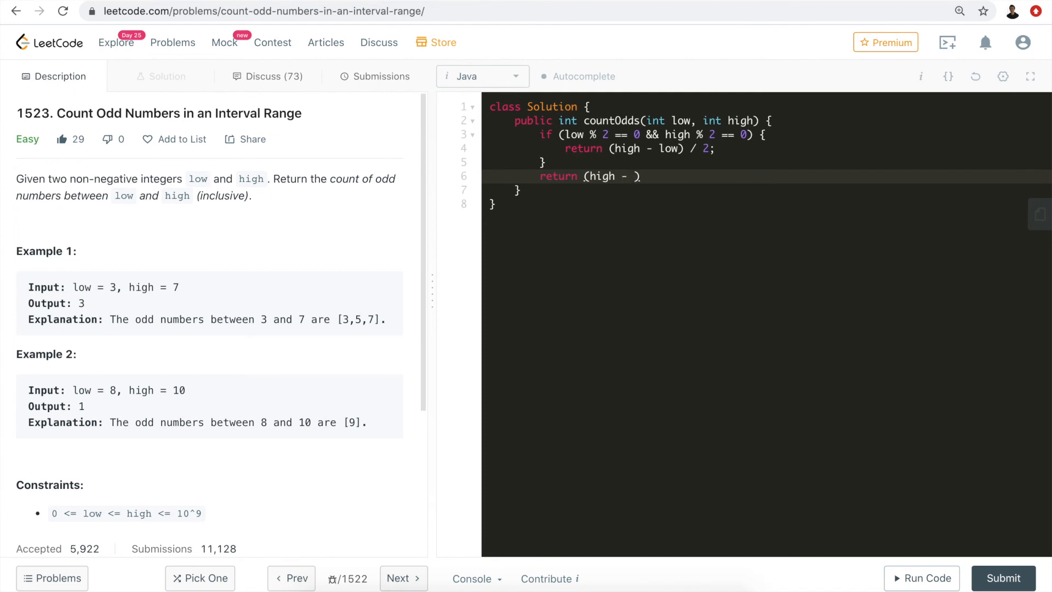
{"action": "type", "text": "low) /2"}
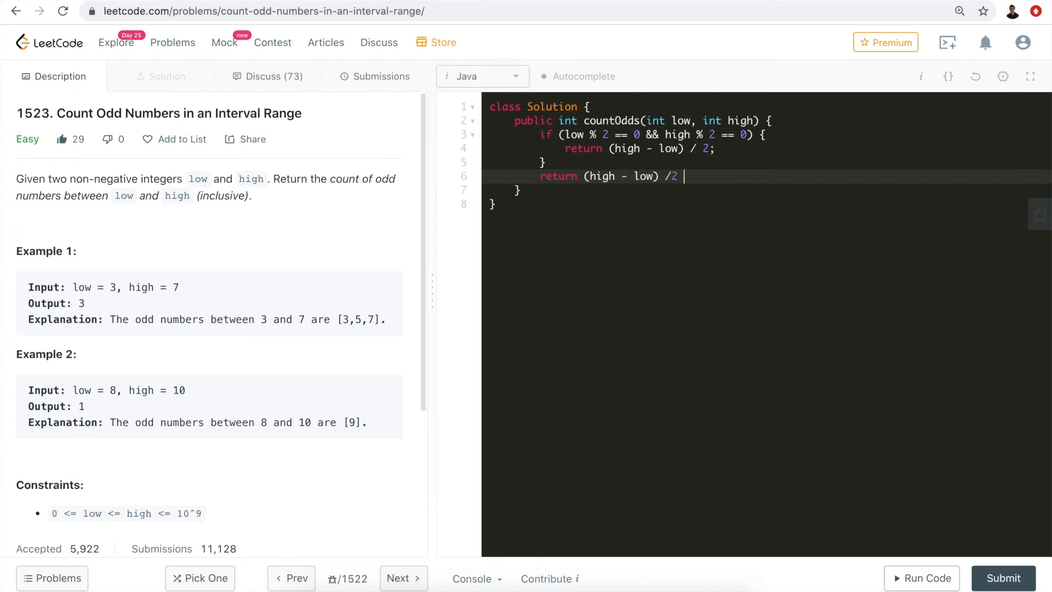
{"action": "type", "text": "+ 1;"}
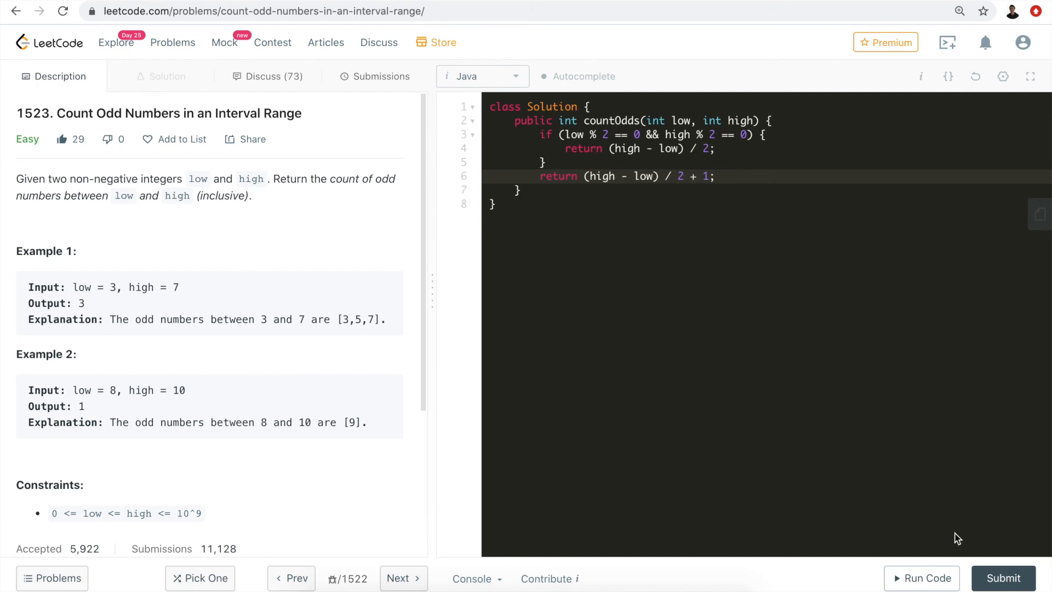
Submit the solution and view the Accepted result with 0 ms runtime and 36.1 MB memory.
{"action": "left_click", "coordinate": [1002, 579]}
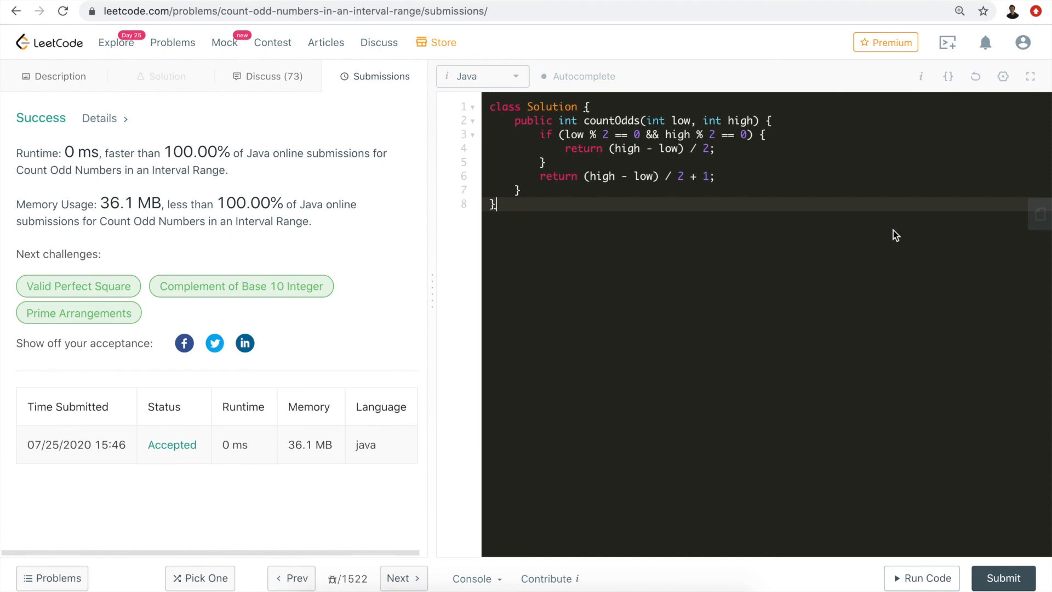
{"action": "left_click", "coordinate": [639, 134]}
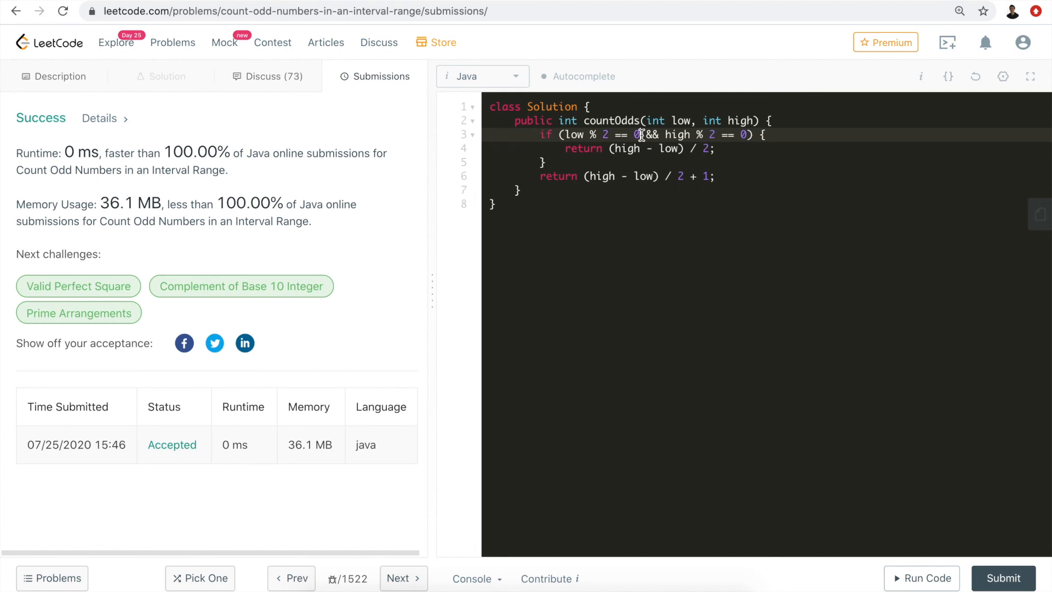